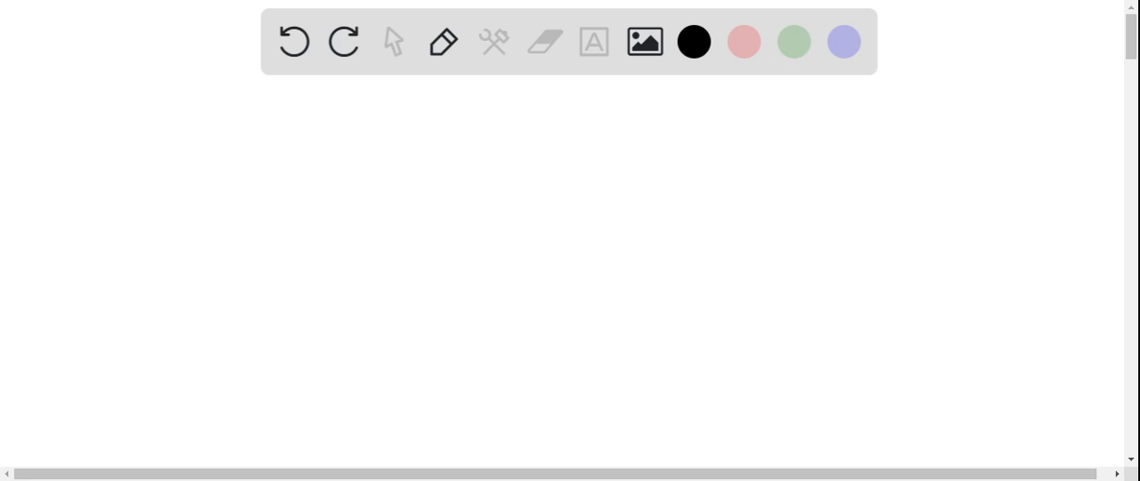
Step: Draw the Δ symbol in black pen near the top-left of the blank board
drag(125, 130, 160, 157)
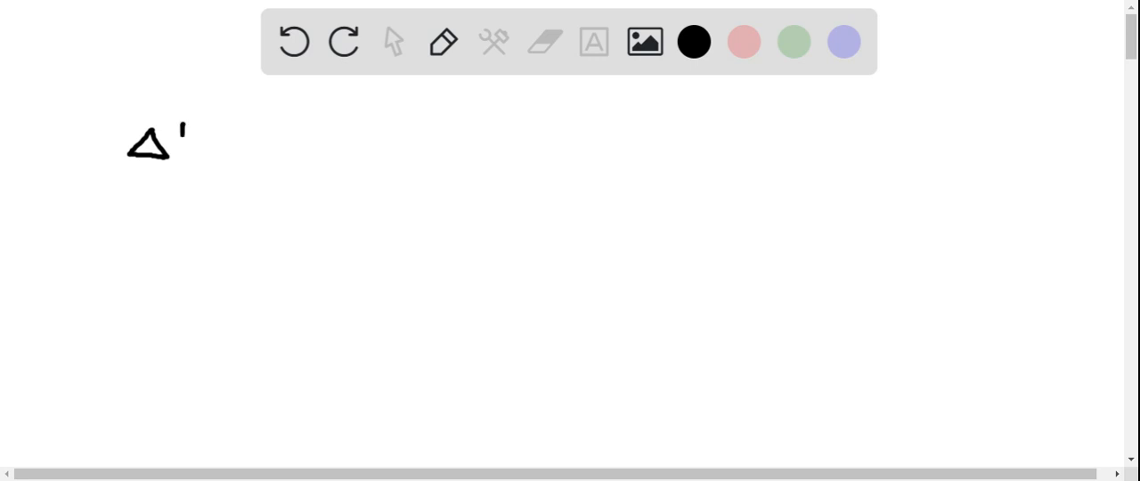
Step: Write ΔU = Q with labels Int. E and Heat into system, then the minus sign
drag(182, 133, 205, 164)
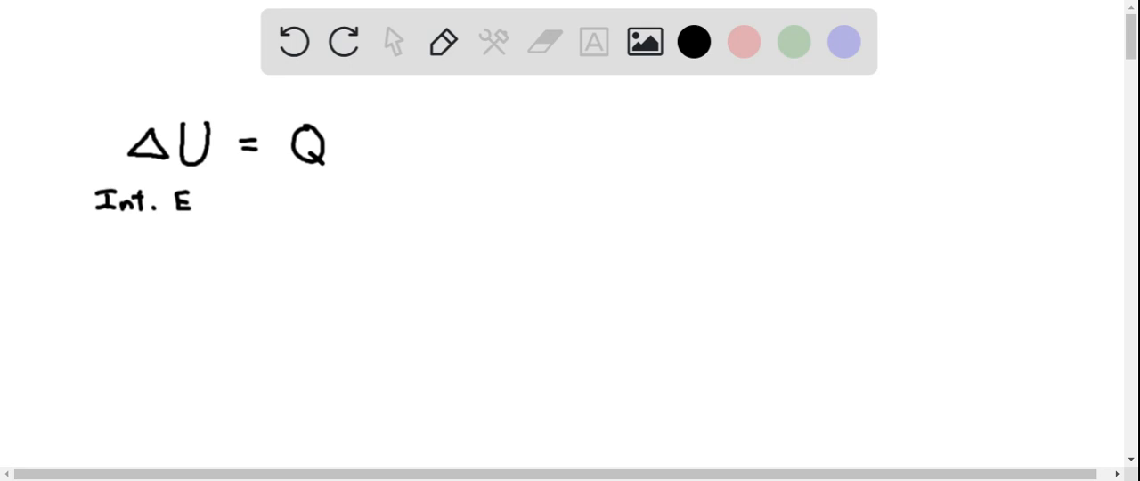
text(He)
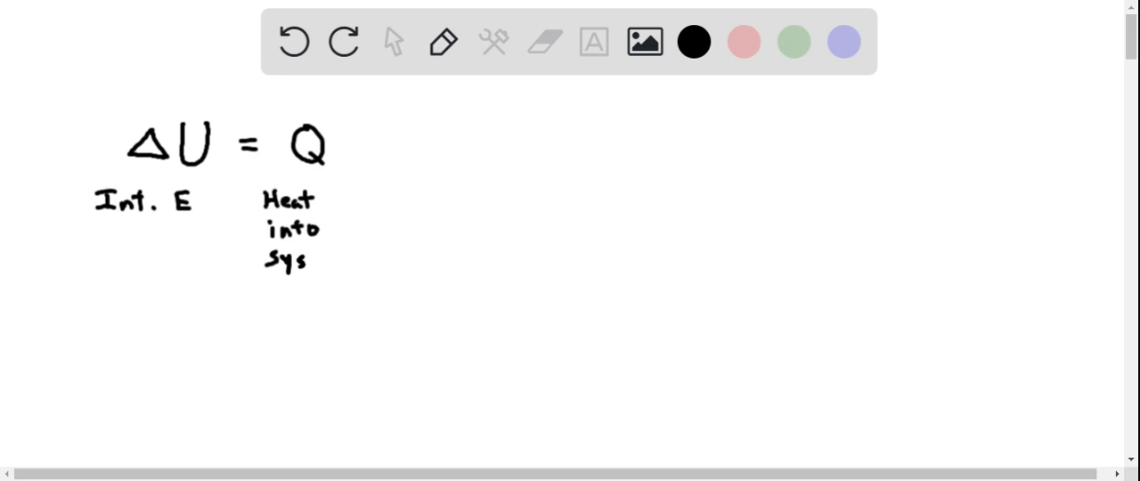
drag(299, 260, 363, 260)
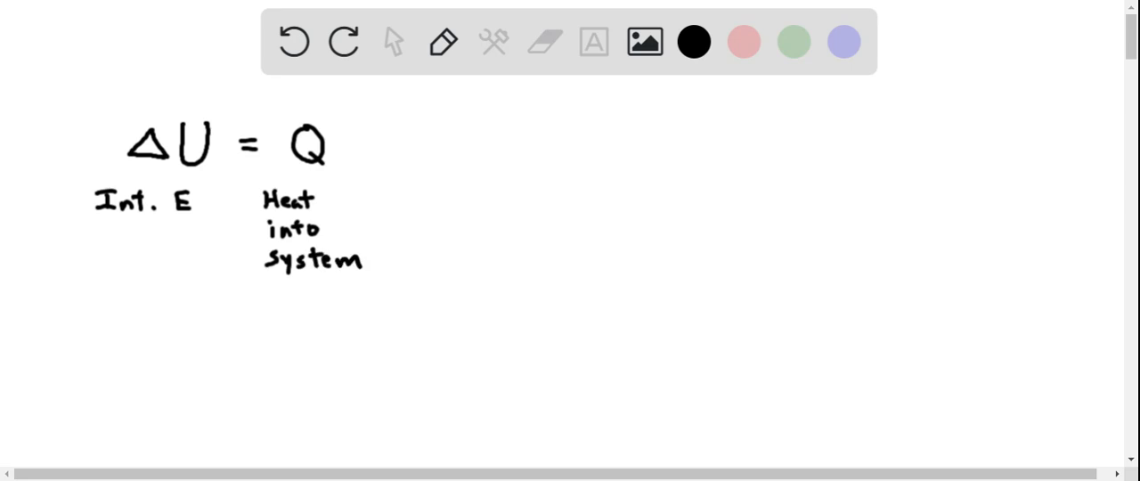
drag(365, 146, 427, 169)
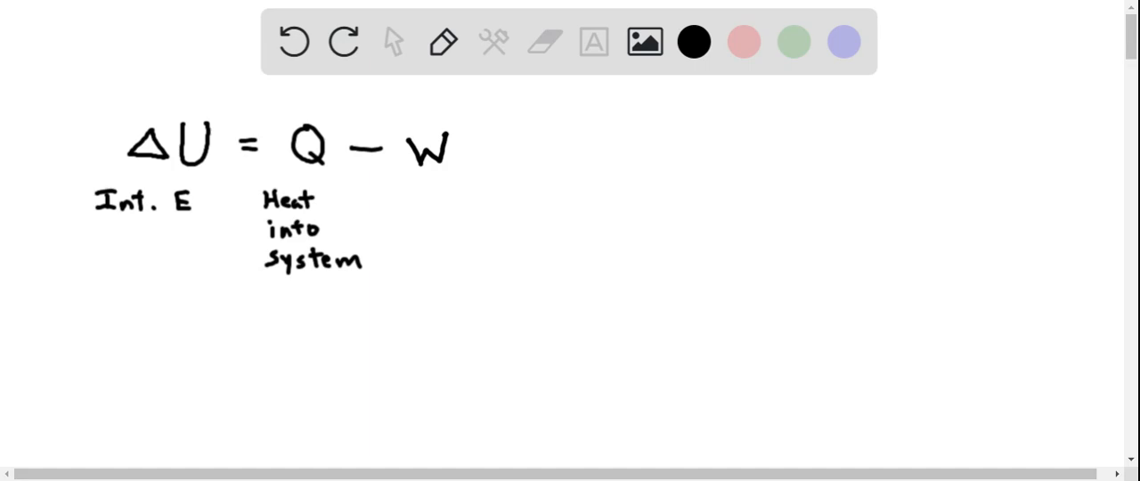
Step: Write W and label it Work done by system
drag(413, 181, 437, 200)
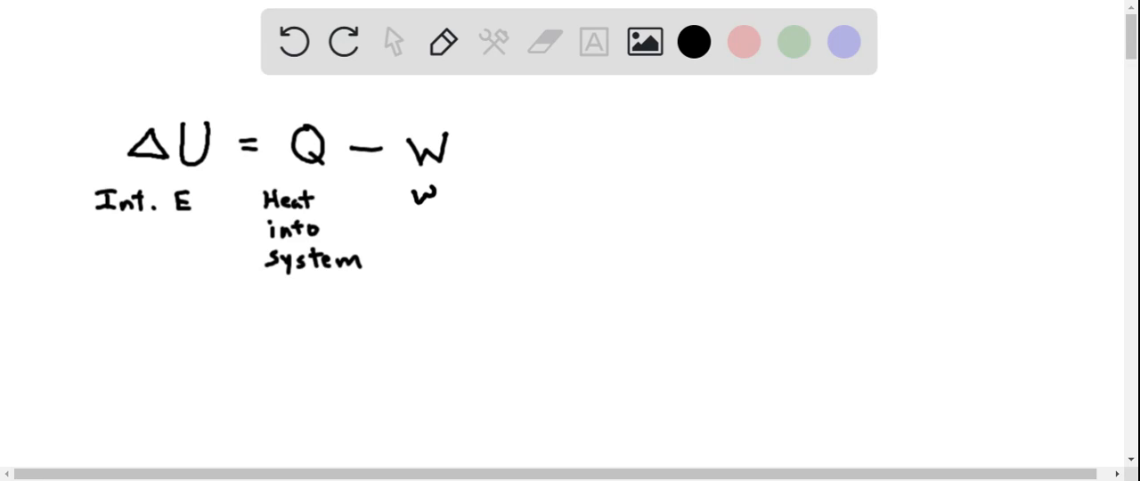
text(Work)
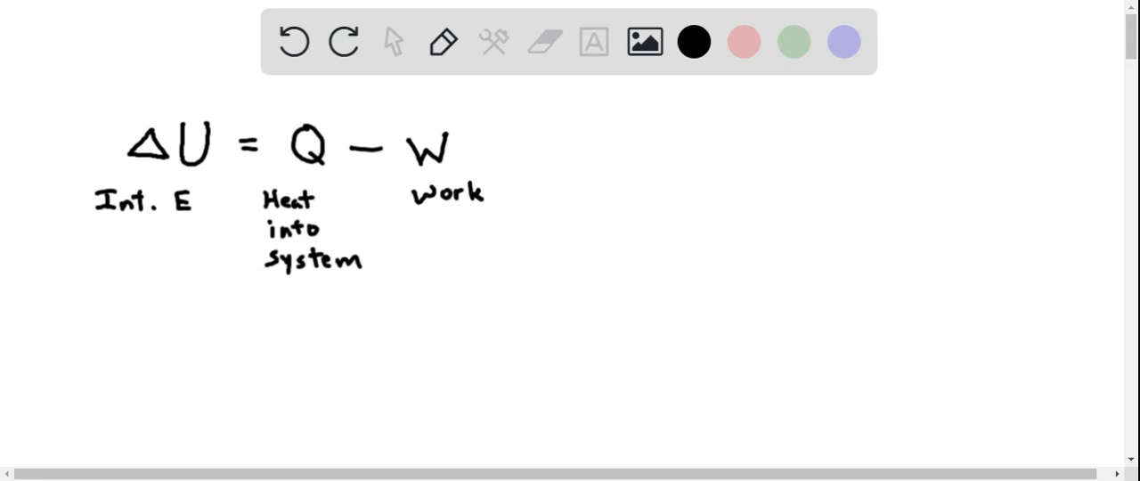
drag(484, 193, 552, 192)
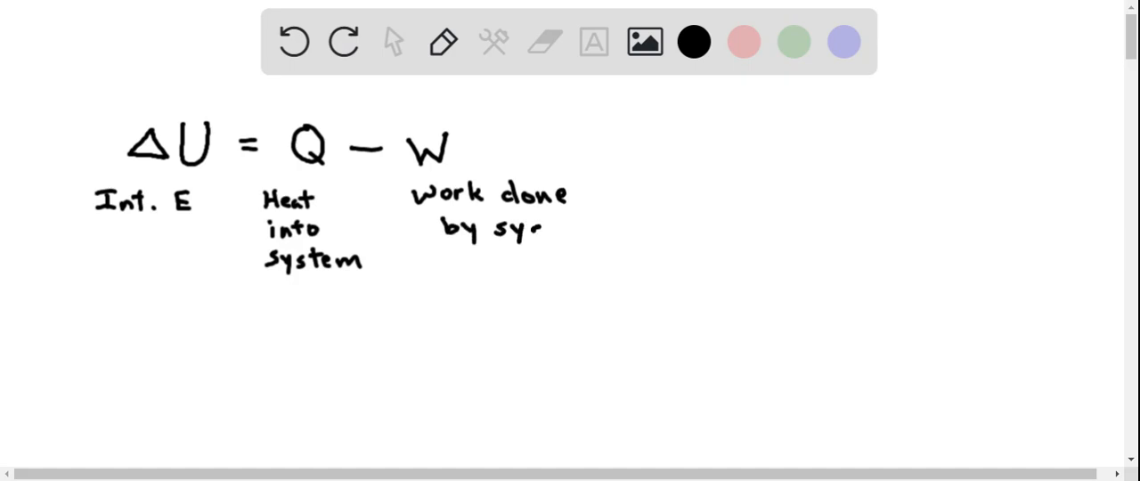
text(stem)
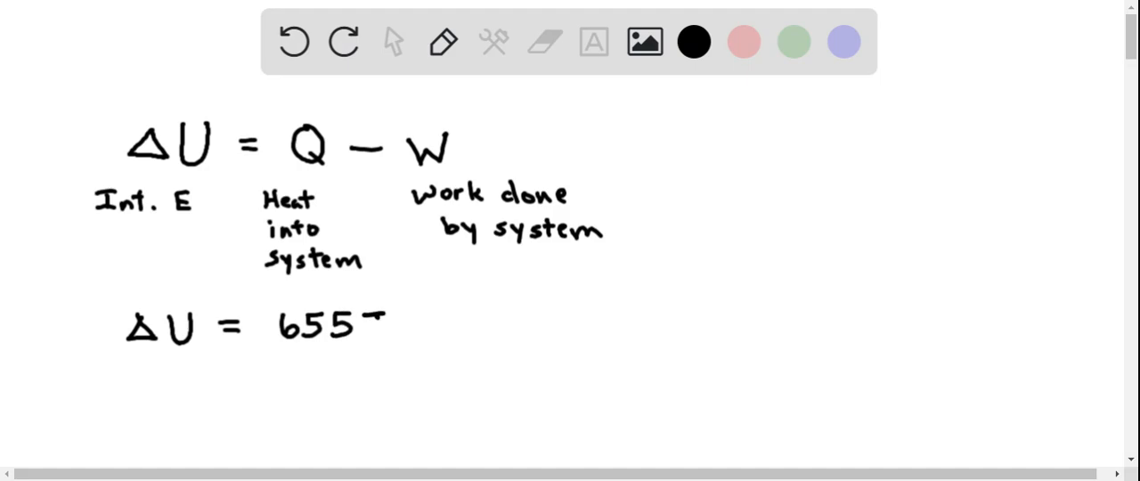
Step: Write the substituted line ΔU = 655J − 344J and start ΔU = on the next line
text(J −)
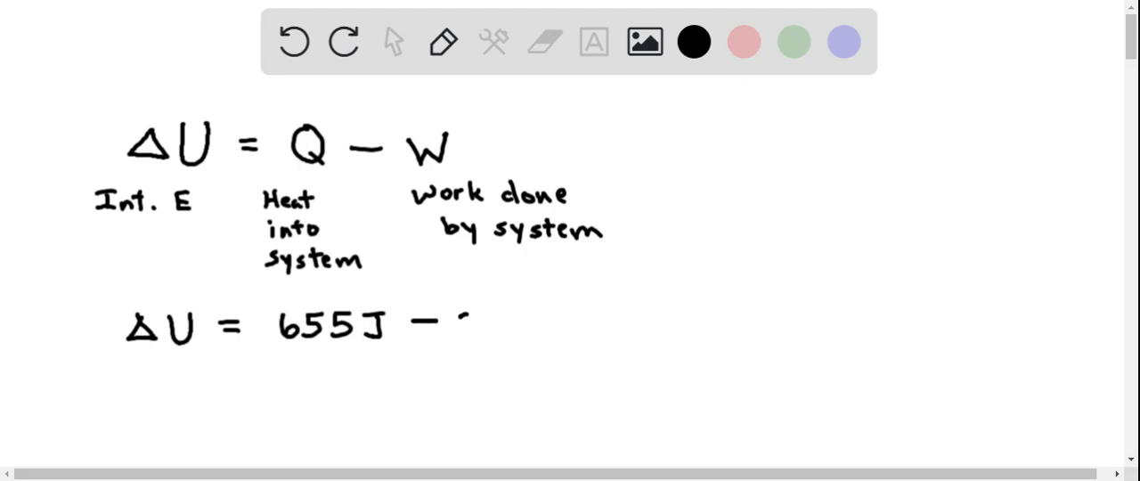
text(34)
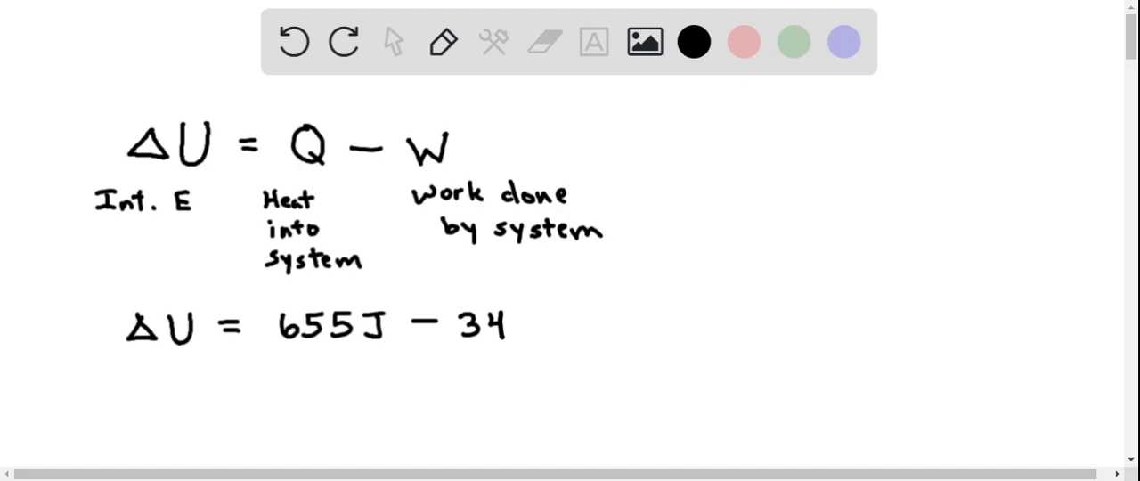
text(4J)
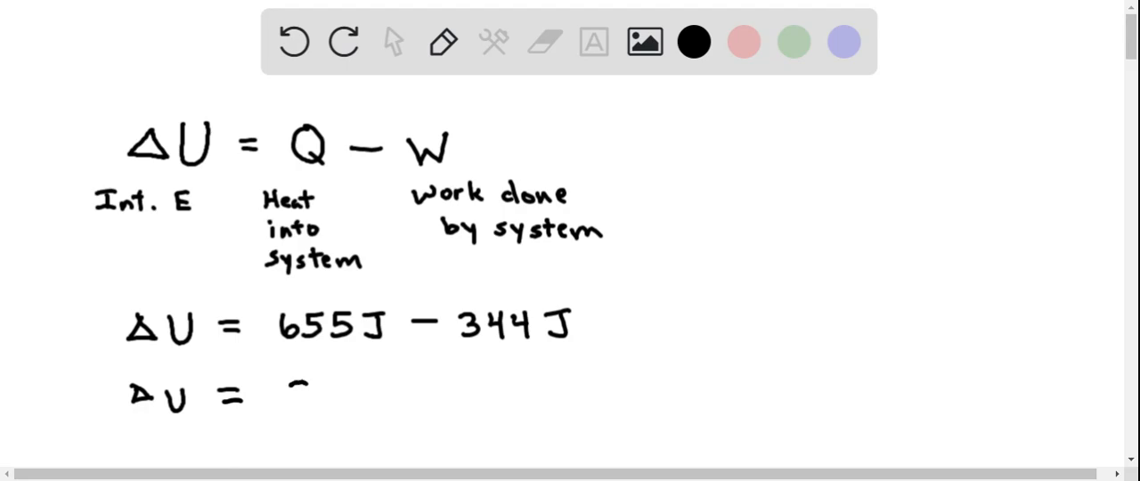
Step: Write the result 311 J and circle ΔU = 311 J in green
text(31)
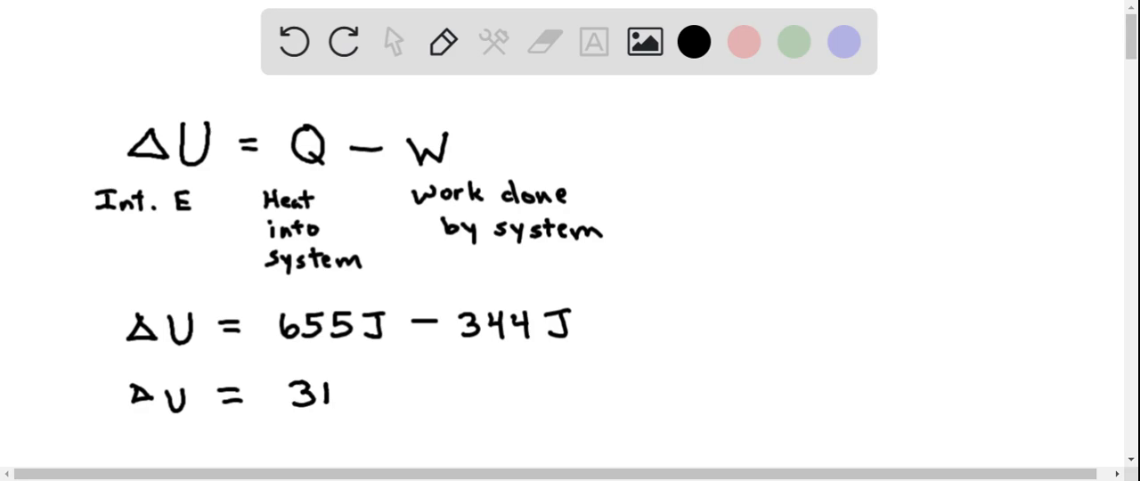
text(1 J)
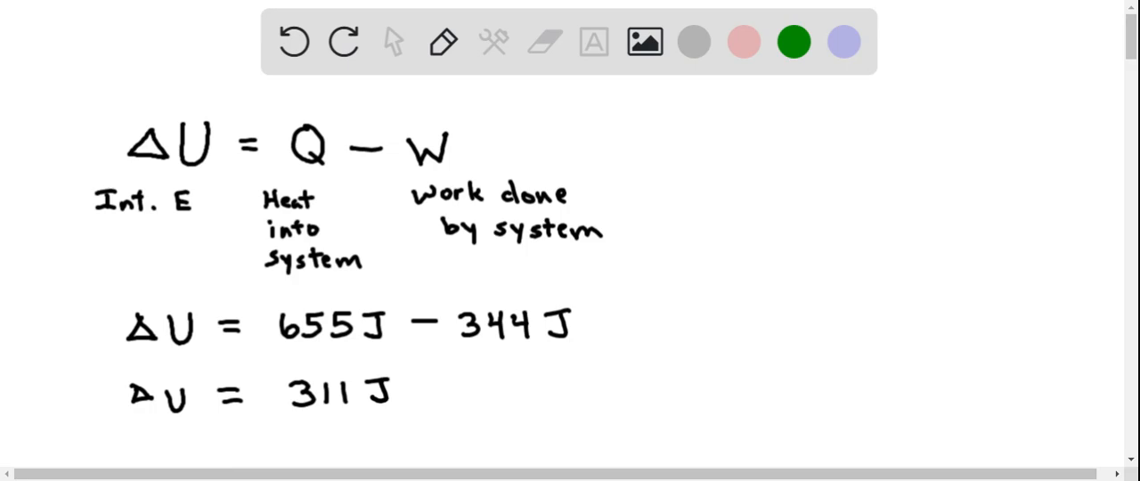
drag(303, 363, 98, 427)
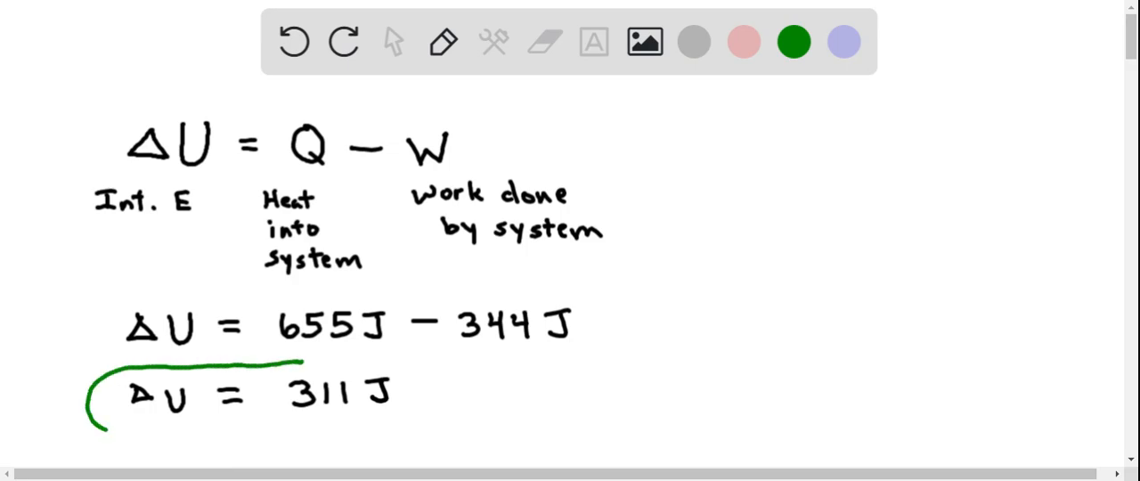